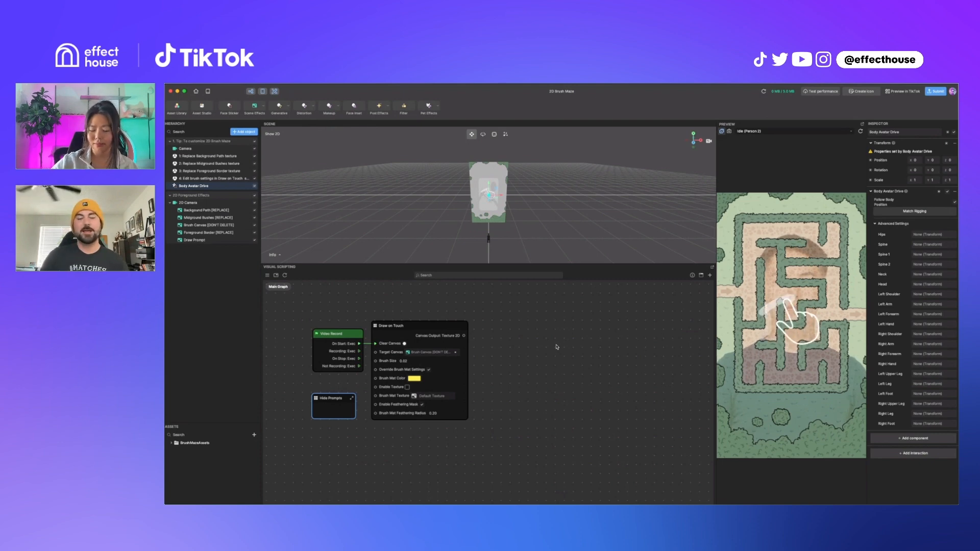
mouse_move(552, 354)
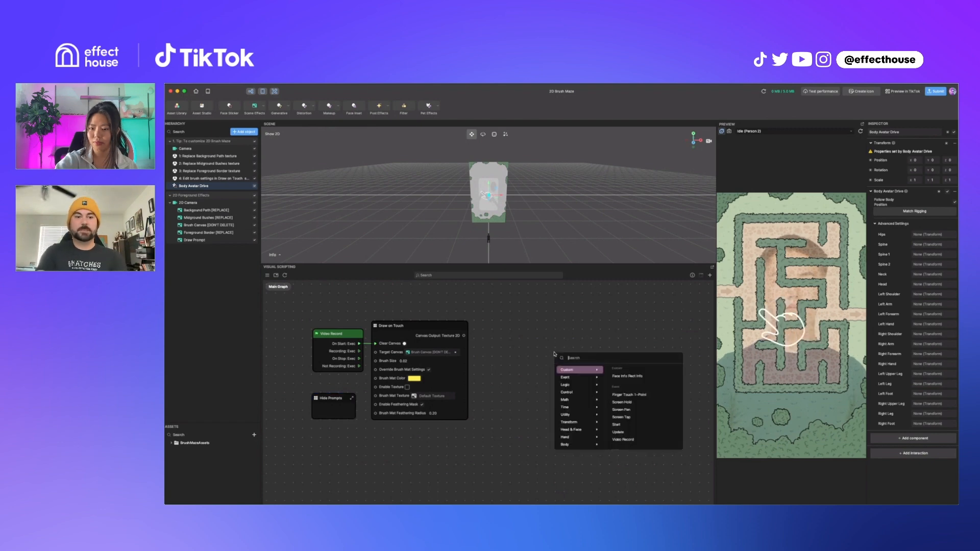
- Add a Screen Image Tap node from Custom > Screen Tap beside the Draw on Touch setup
click(620, 416)
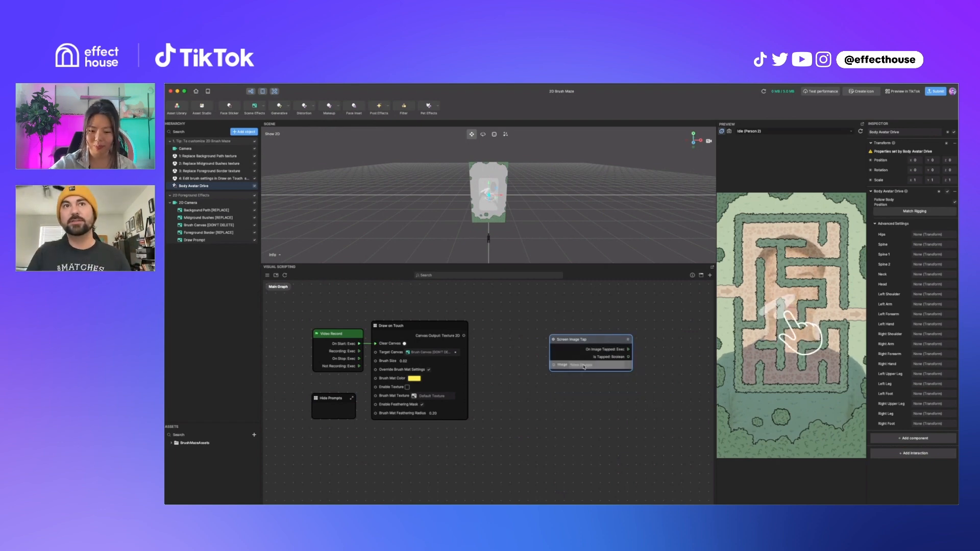
click(581, 365)
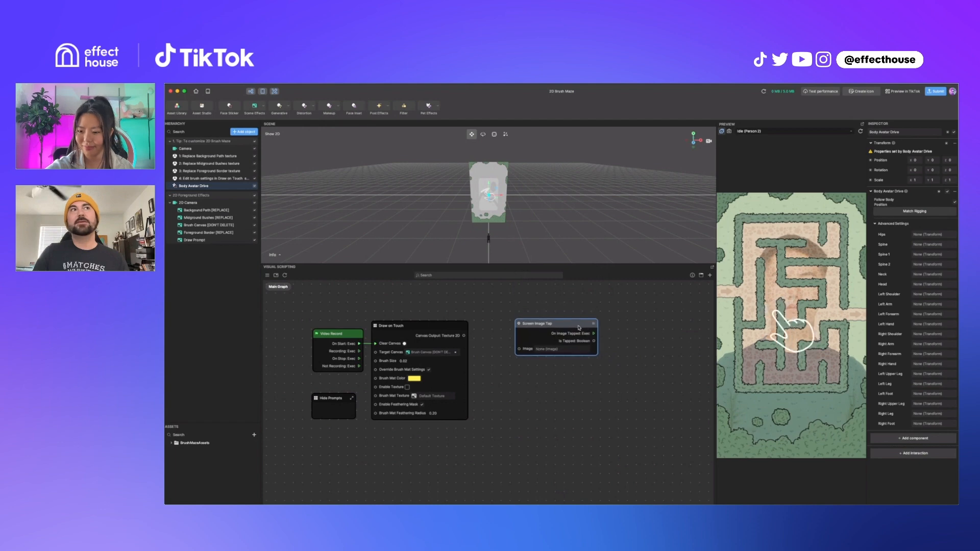
- Add a Lip Effect from the Face Effects menu, creating its Face Mask Camera
click(243, 132)
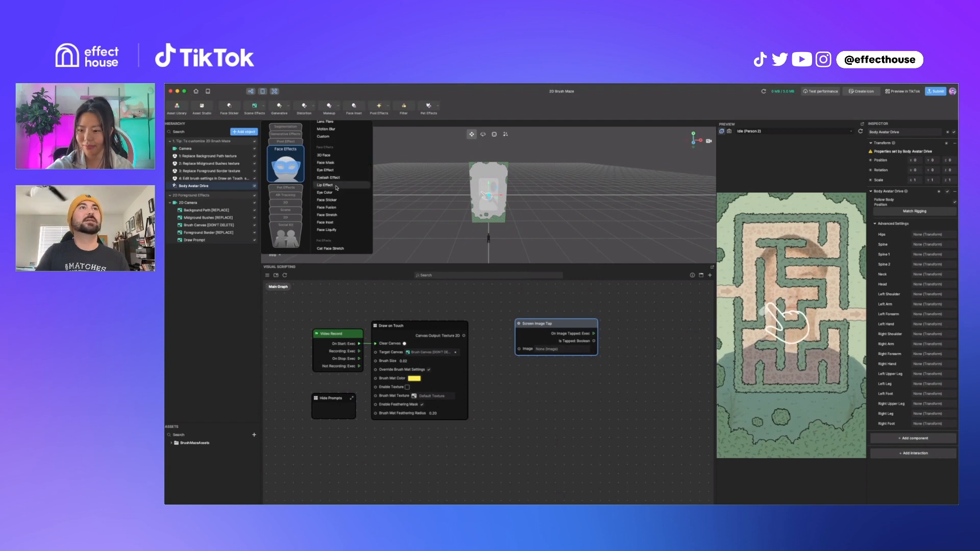
click(325, 185)
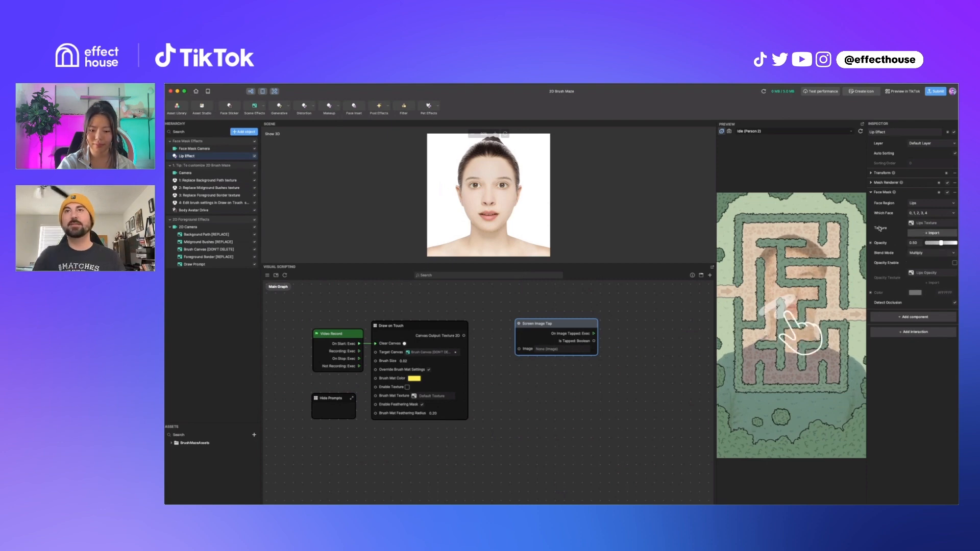
- Chain Screen Image Tap into Lip Effect Set Color (red) and Set Opacity nodes
click(931, 253)
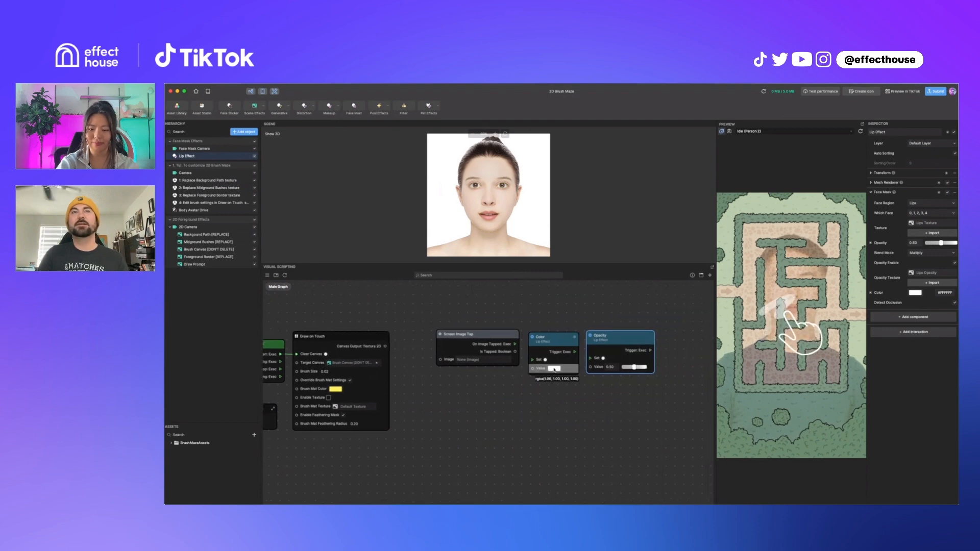
click(546, 368)
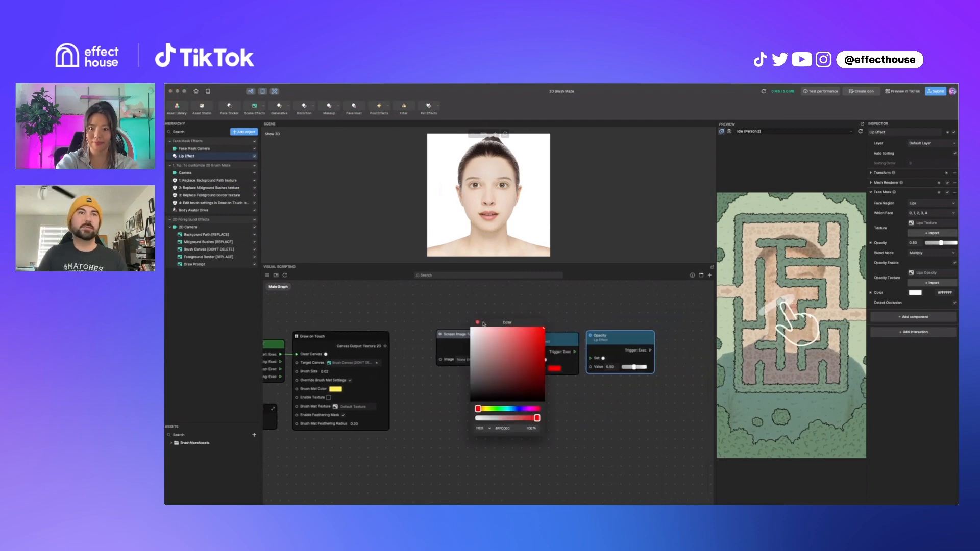
click(478, 323)
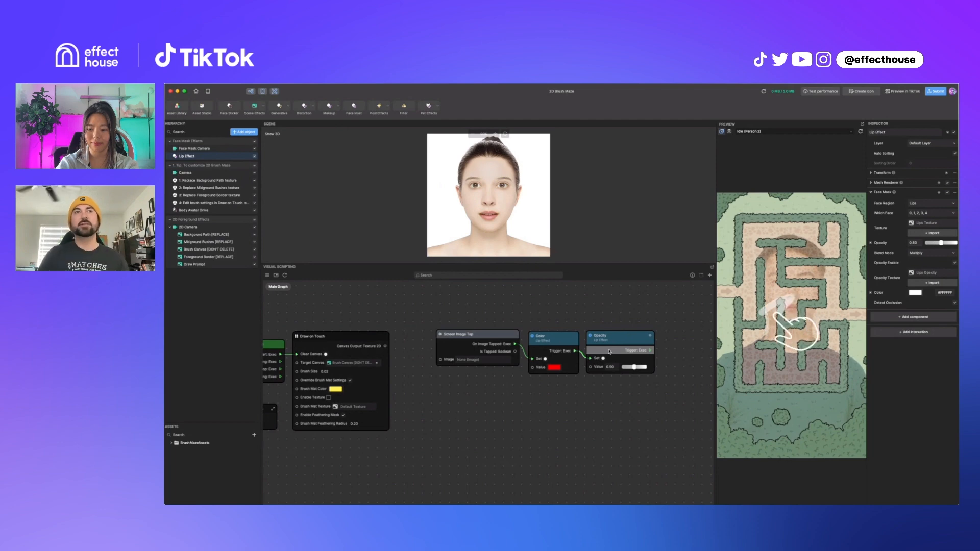
- Search 'rec' in the node search and add a Video Record node below the chain
click(477, 339)
text(rec)
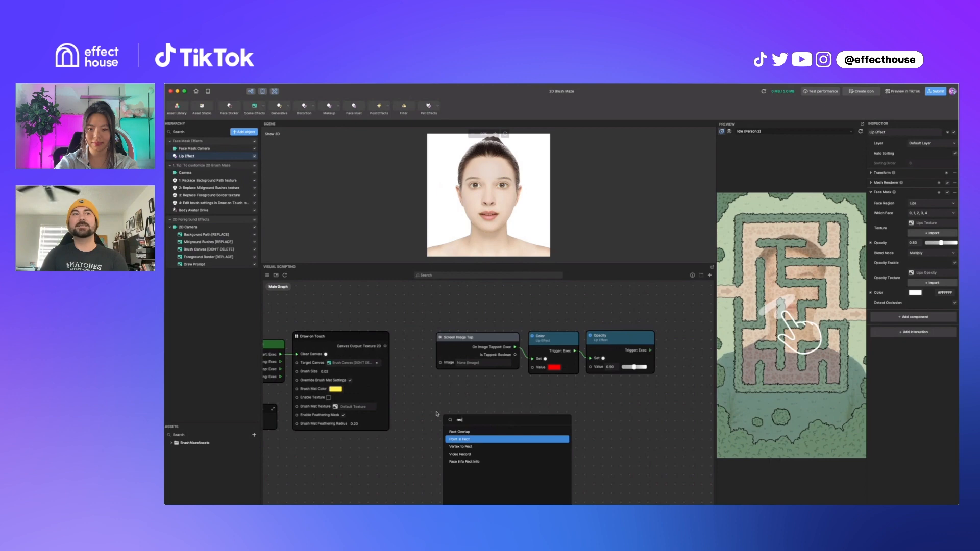
click(463, 462)
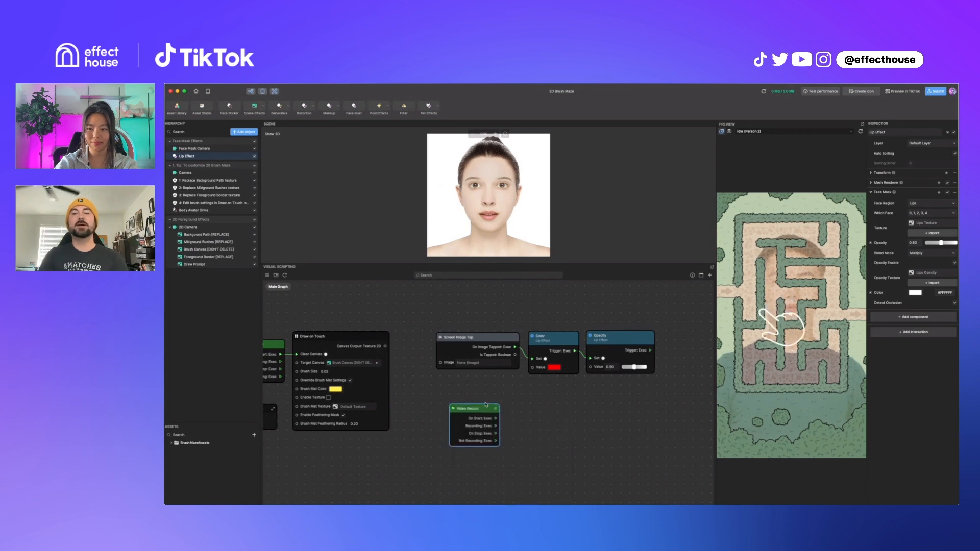